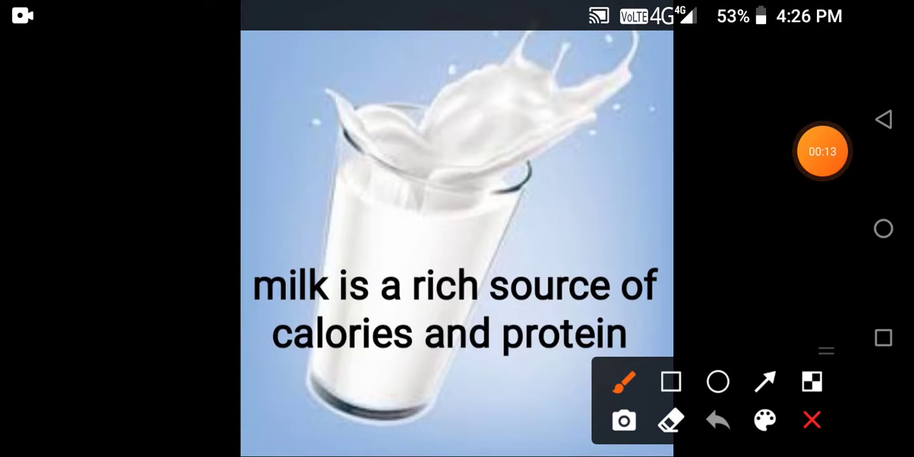
- Underline the 'milk is a rich source of calories and protein' slide text in black
drag(250, 307, 508, 306)
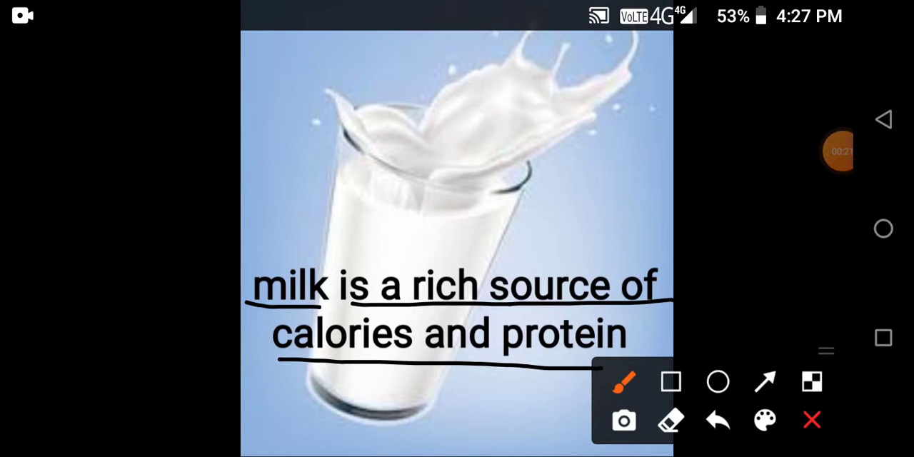
click(840, 150)
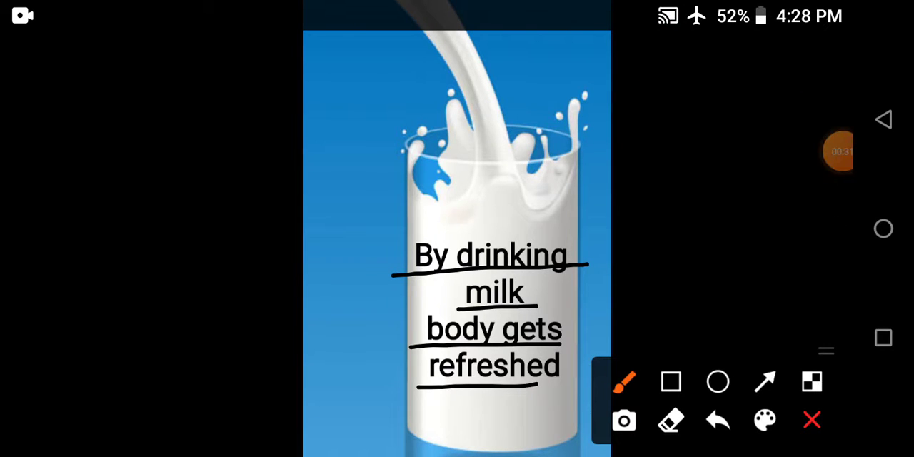
- Underline the 'By drinking milk' slide text, then draw a black line beneath 'Cow'
click(840, 151)
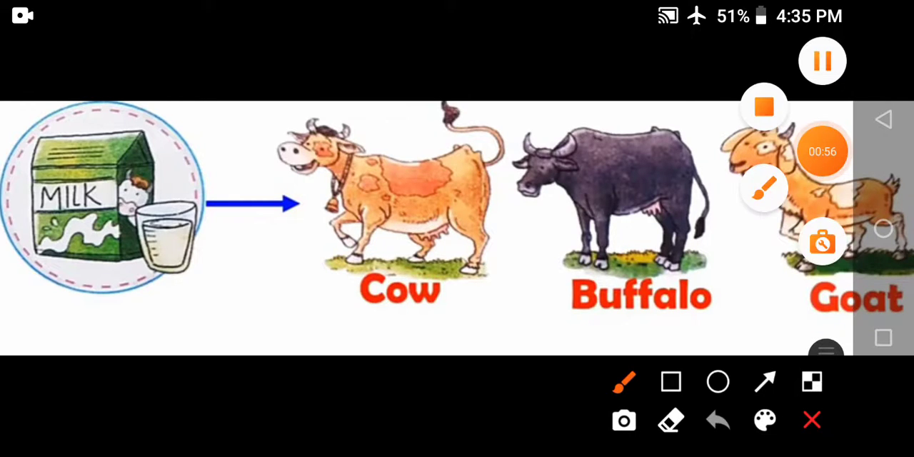
drag(300, 320, 446, 325)
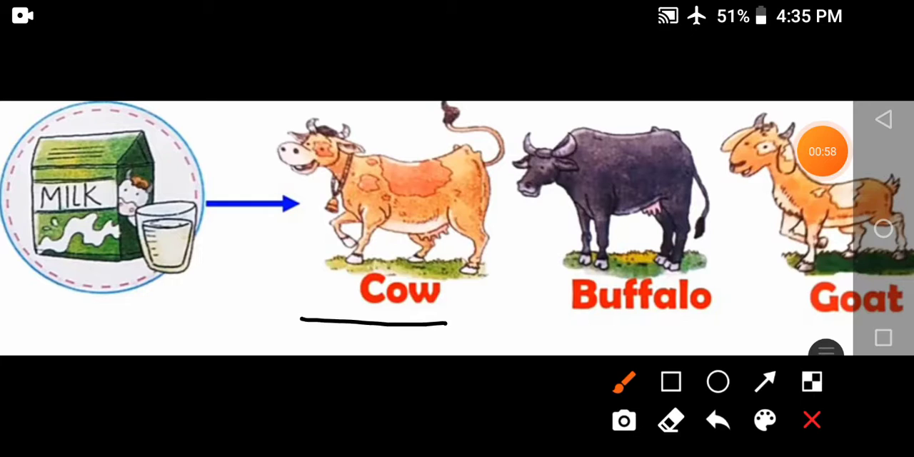